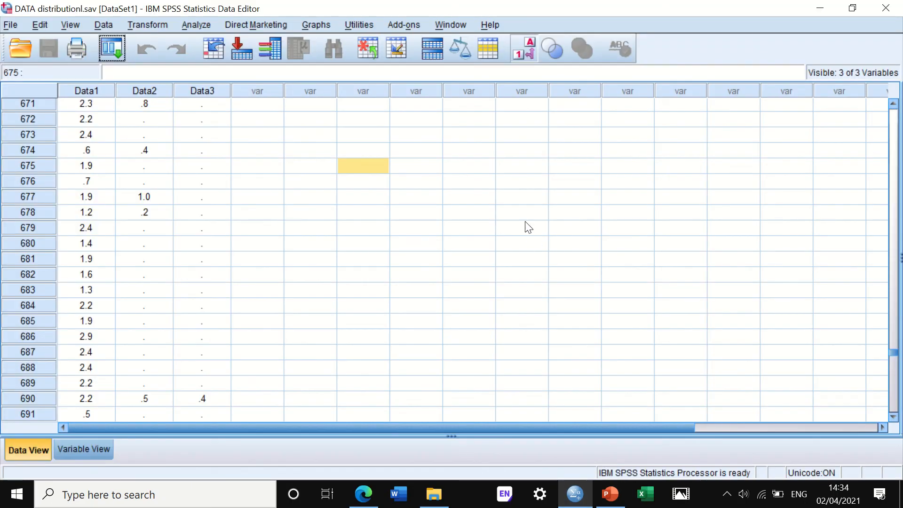
pyautogui.moveTo(424, 240)
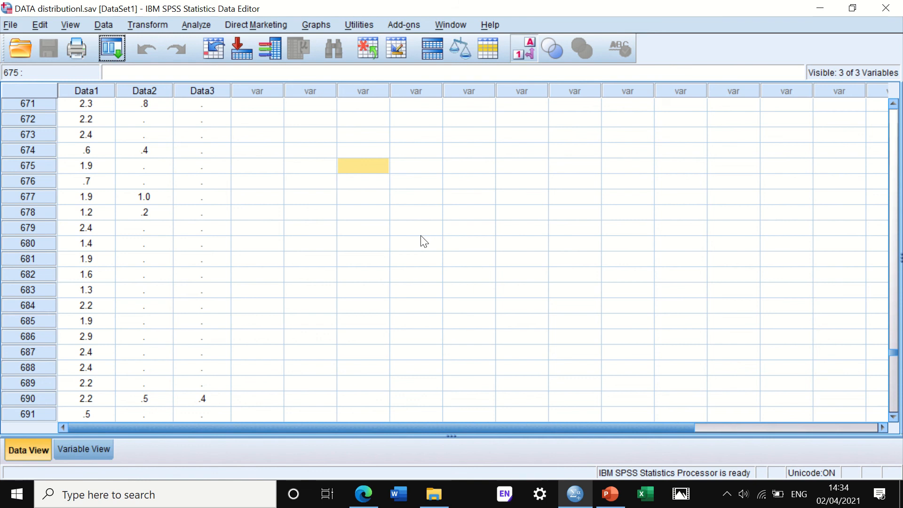
pyautogui.moveTo(142, 168)
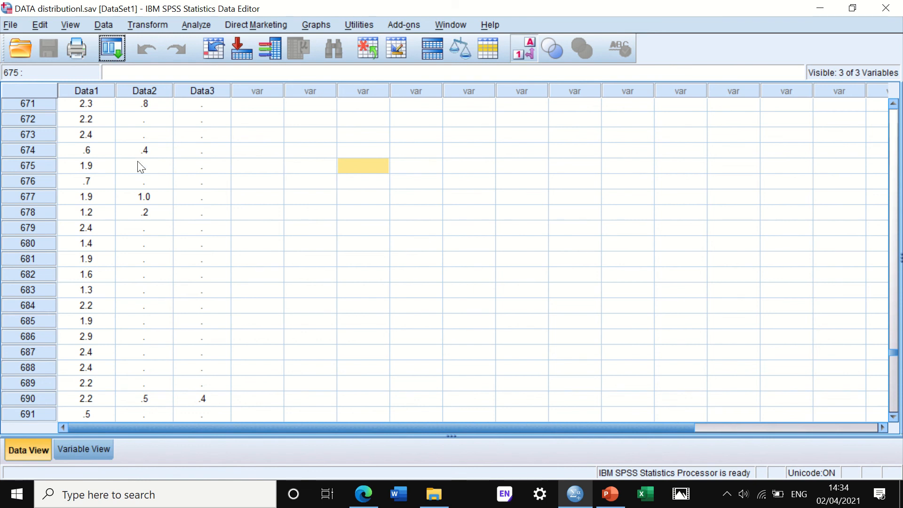
pyautogui.moveTo(215, 168)
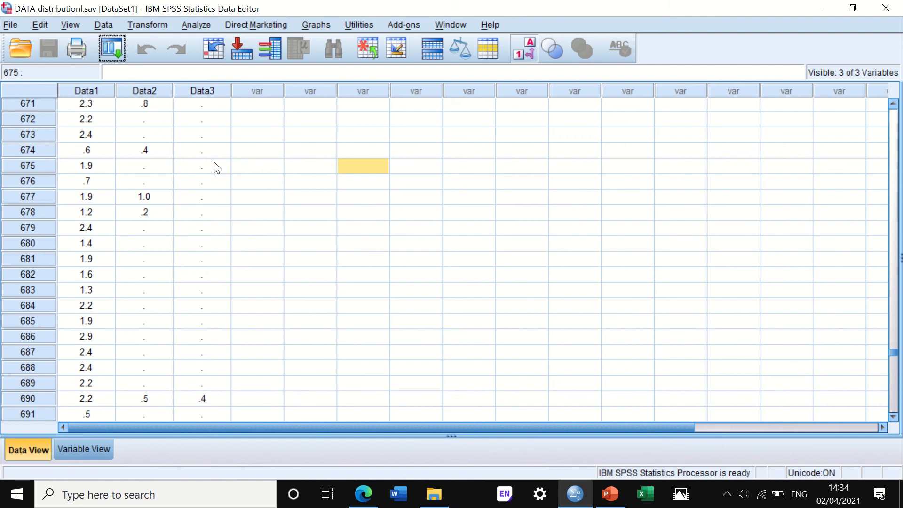
pyautogui.moveTo(183, 25)
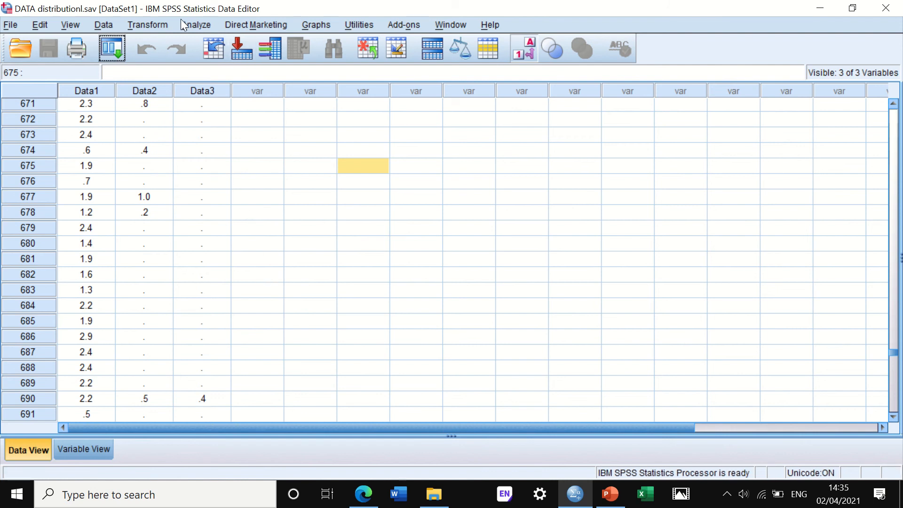
pyautogui.moveTo(206, 30)
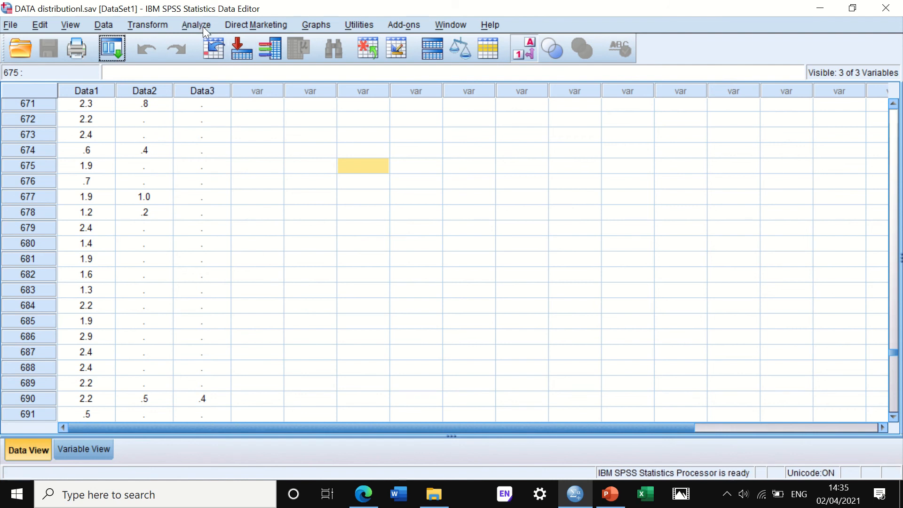
pyautogui.moveTo(229, 25)
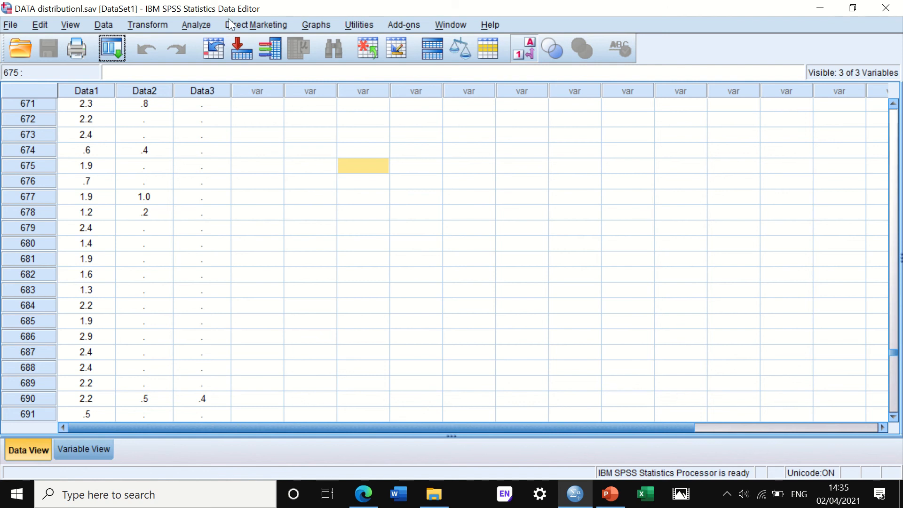
pyautogui.moveTo(195, 27)
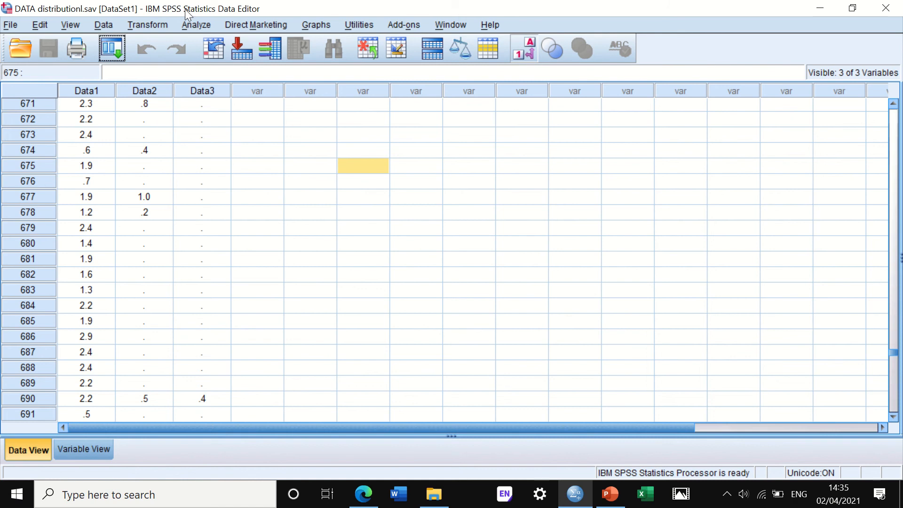
# Step: Show the Descriptive Statistics procedures under the Analyze menu
pyautogui.click(196, 24)
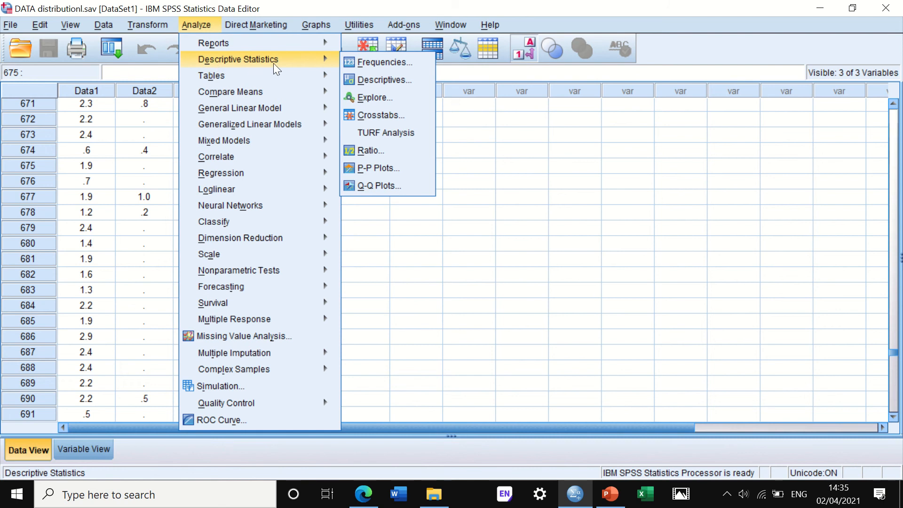
pyautogui.moveTo(380, 114)
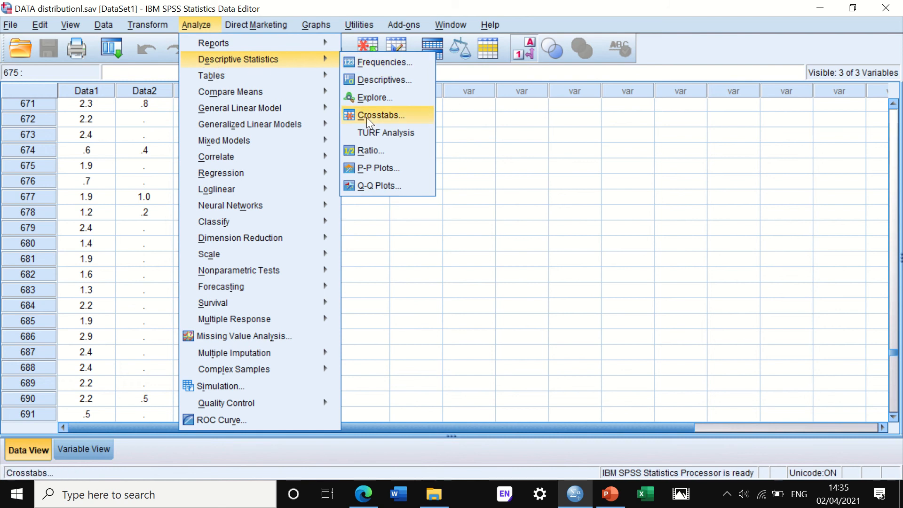
pyautogui.moveTo(376, 97)
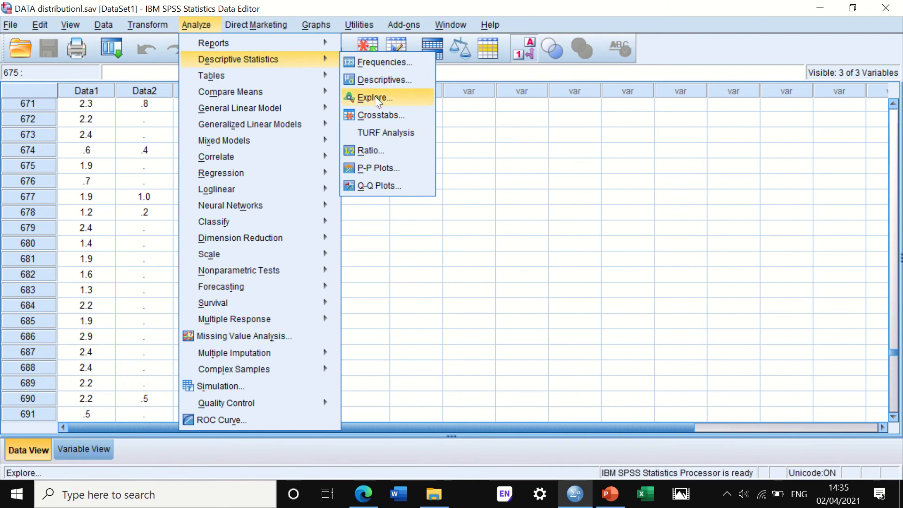
pyautogui.moveTo(380, 185)
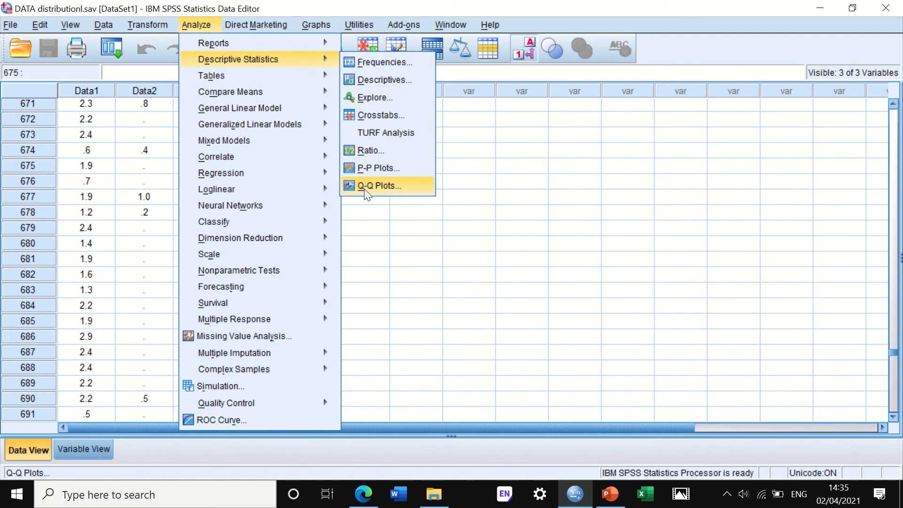
pyautogui.moveTo(373, 97)
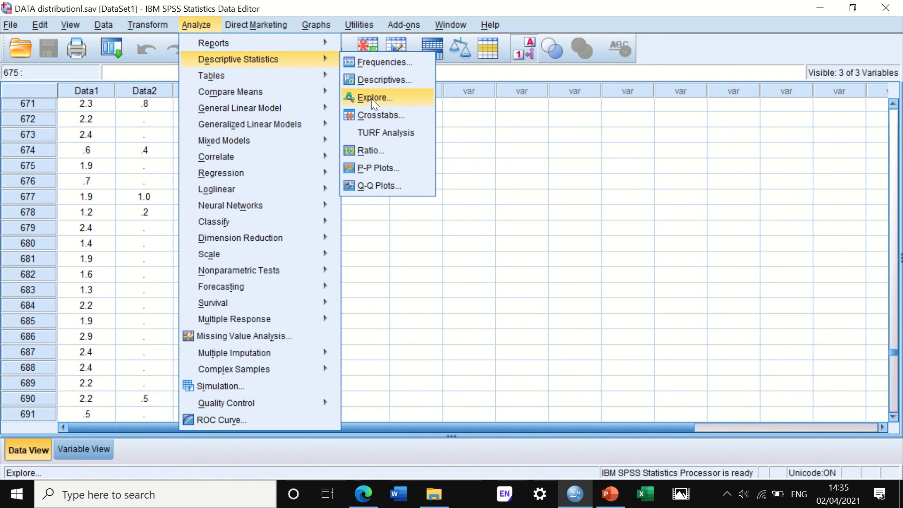
pyautogui.moveTo(379, 185)
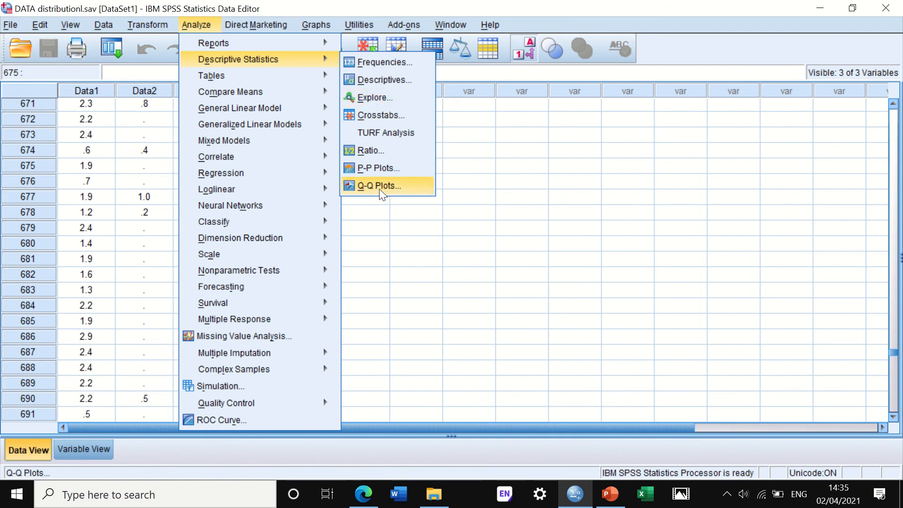
# Step: Start a Q-Q plot with Data1 as the variable to plot
pyautogui.click(378, 185)
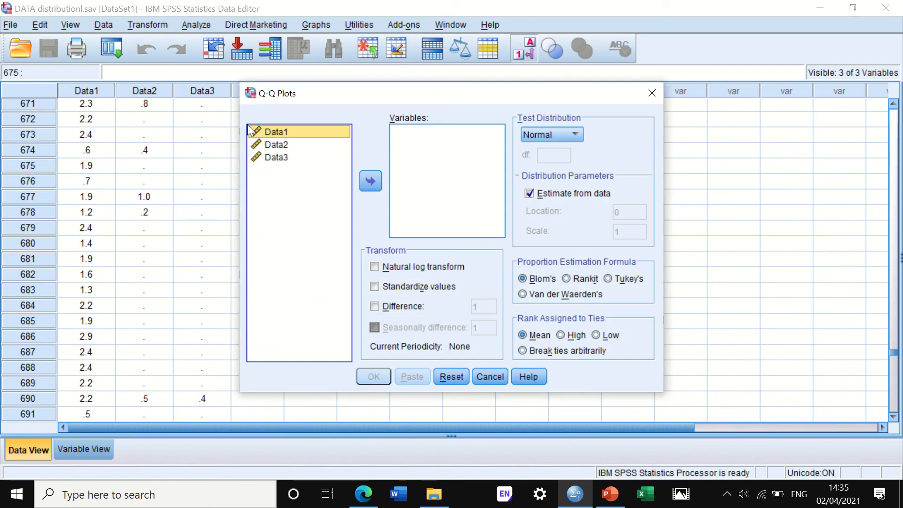
pyautogui.moveTo(272, 140)
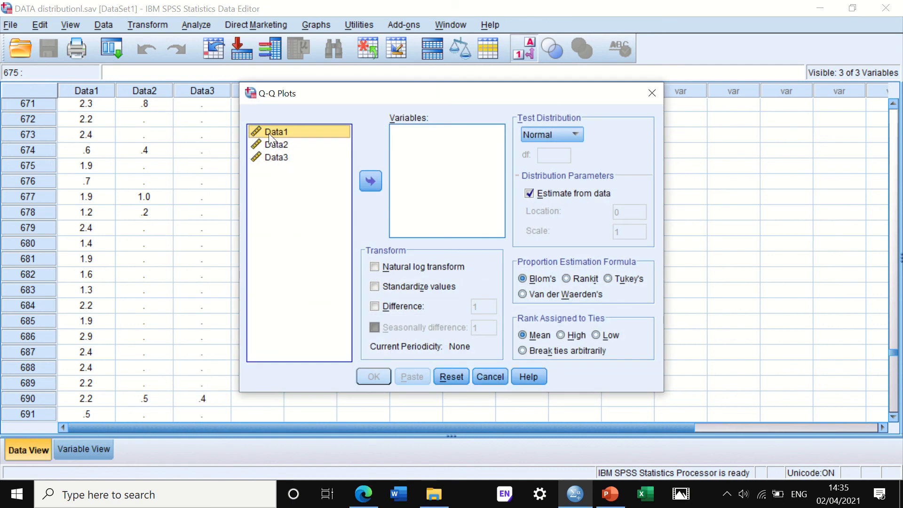
pyautogui.moveTo(285, 190)
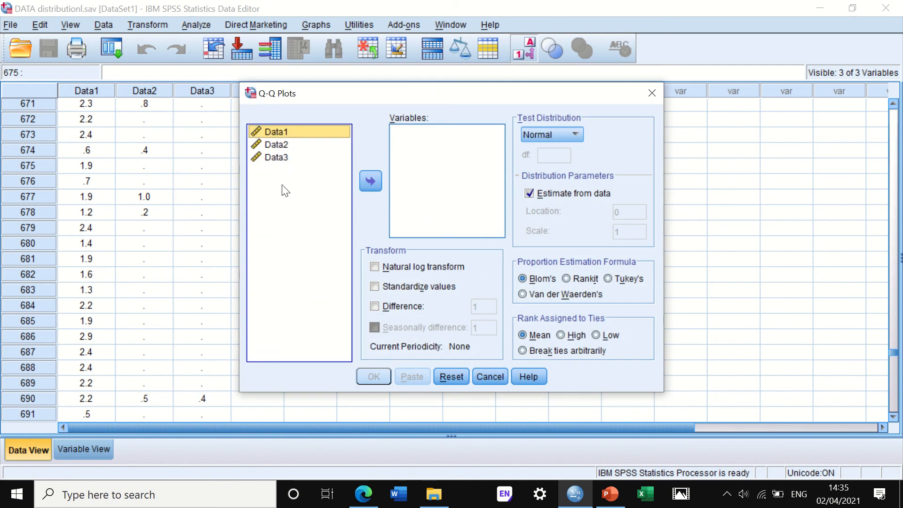
pyautogui.click(370, 180)
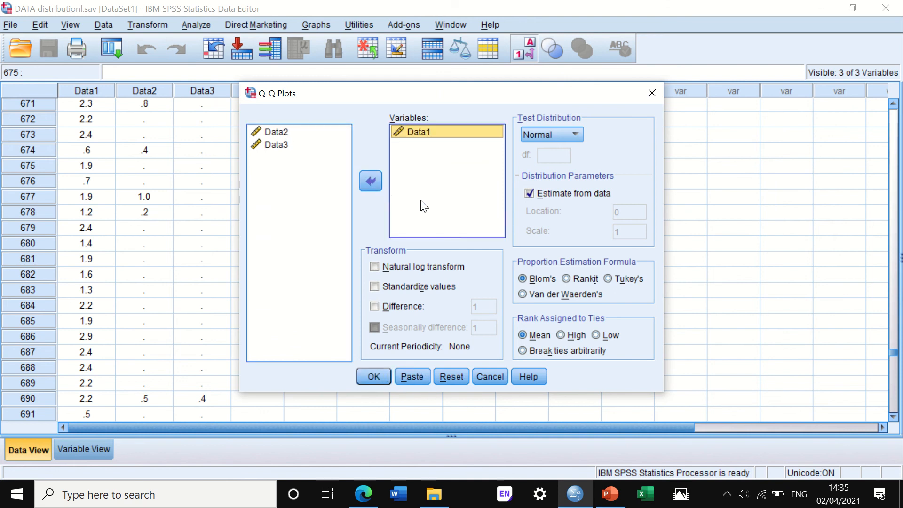
pyautogui.moveTo(304, 233)
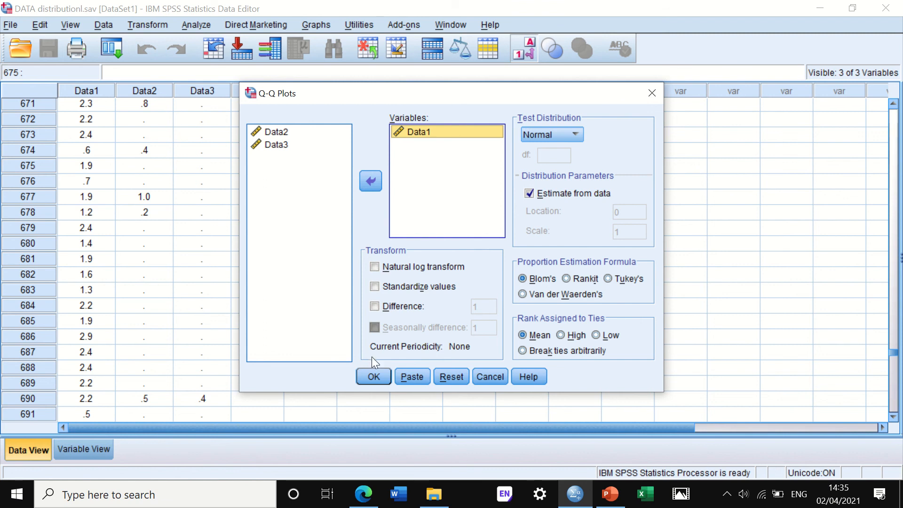
pyautogui.click(373, 376)
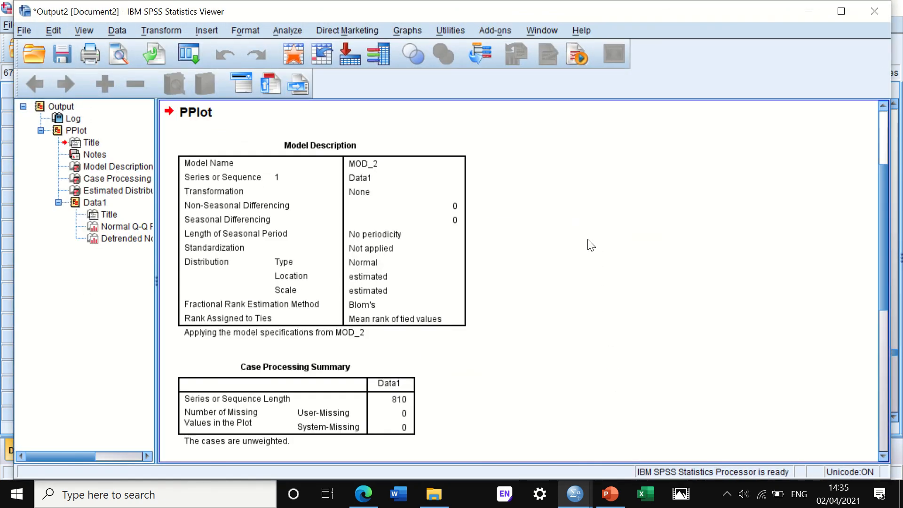
pyautogui.scroll(-3)
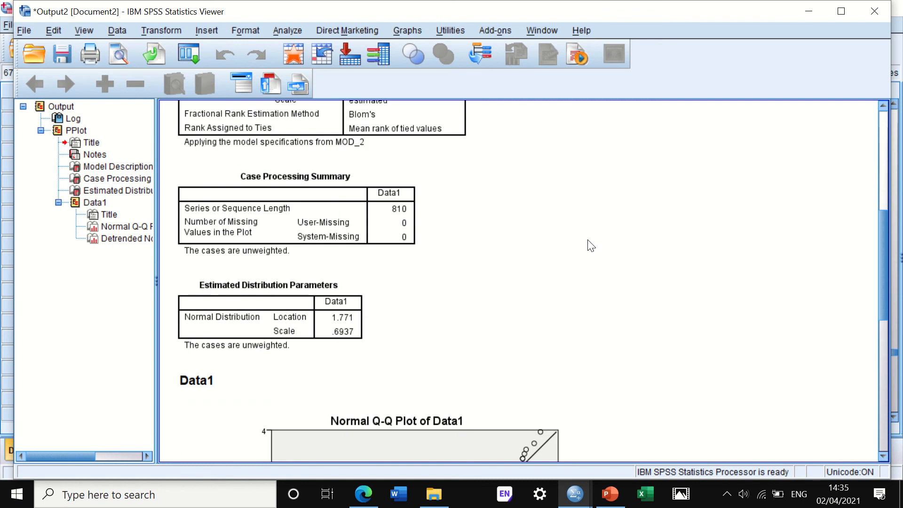
pyautogui.scroll(-3)
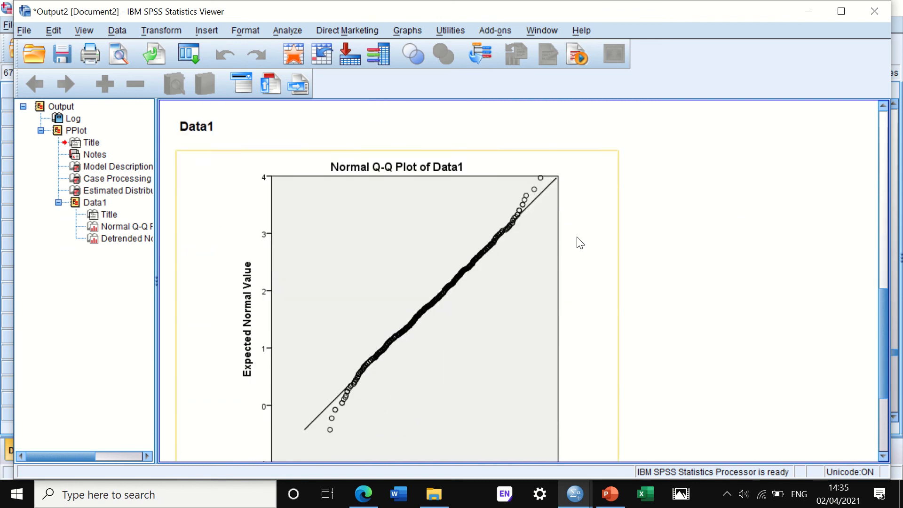
pyautogui.moveTo(404, 184)
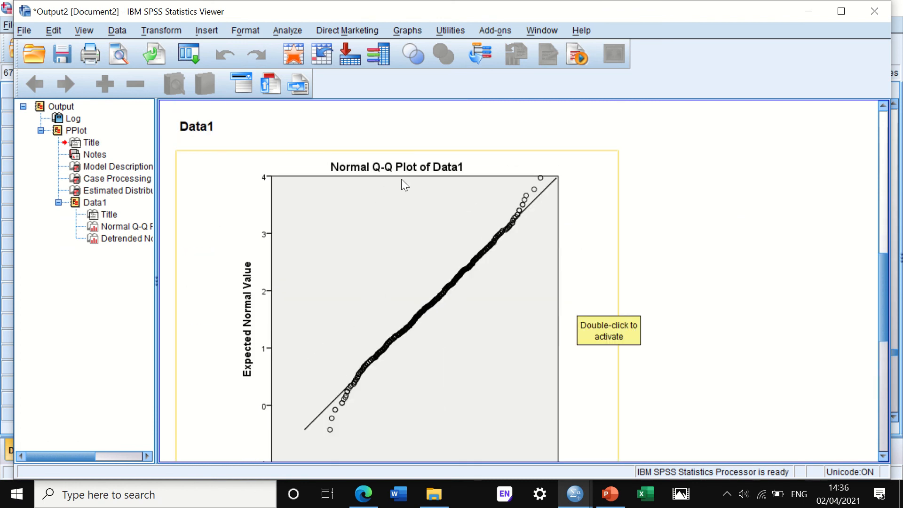
pyautogui.scroll(-3)
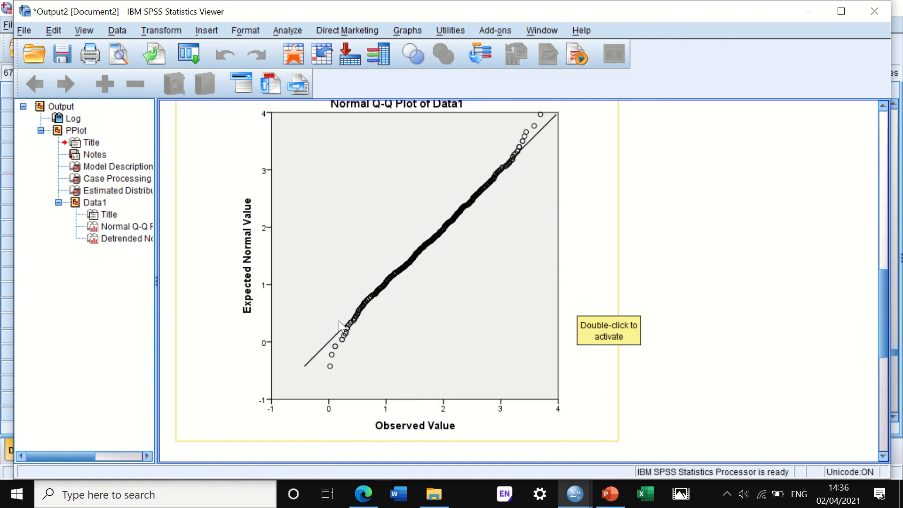
pyautogui.moveTo(448, 201)
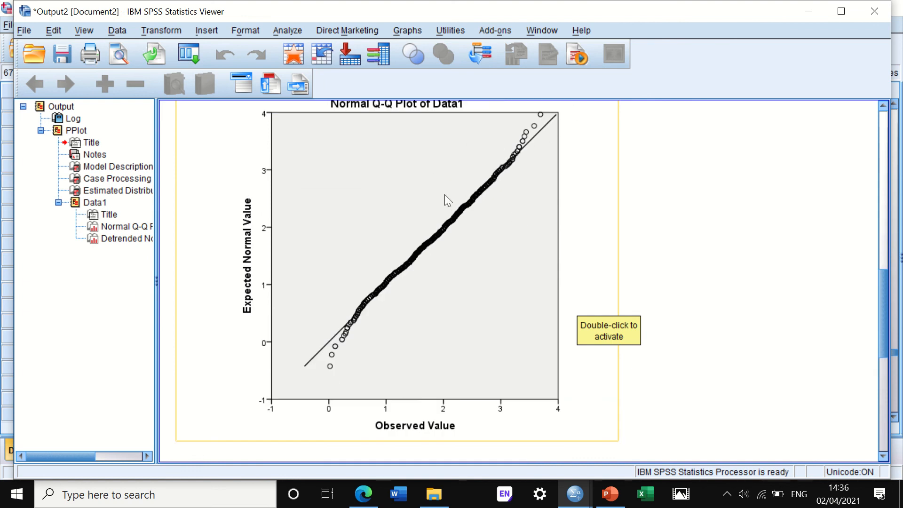
pyautogui.moveTo(552, 128)
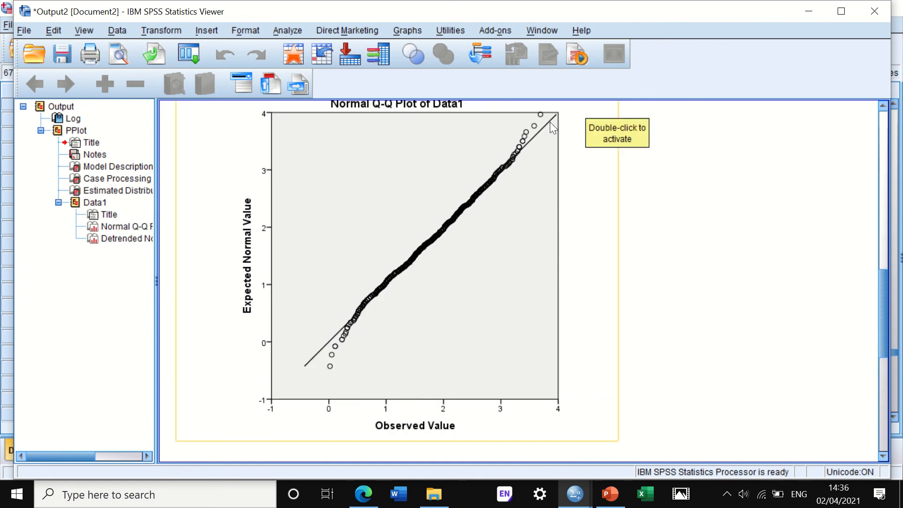
pyautogui.moveTo(310, 353)
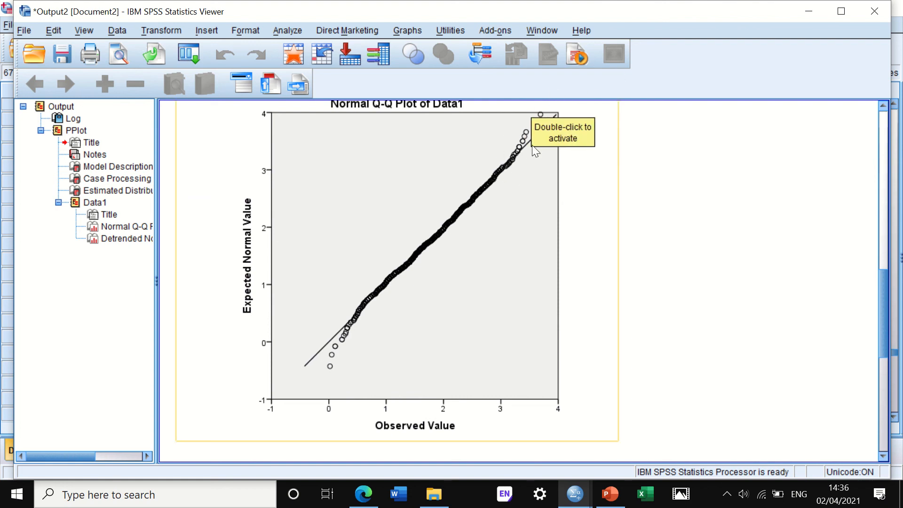
pyautogui.moveTo(426, 188)
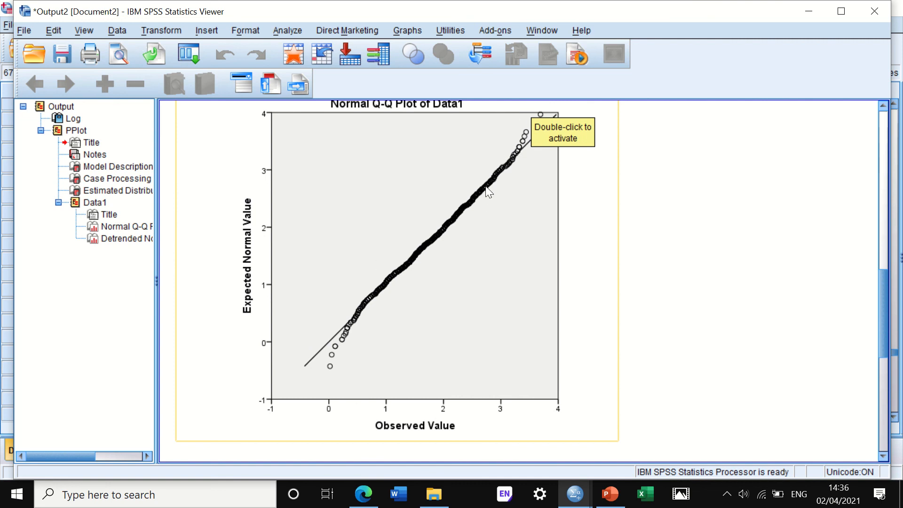
pyautogui.moveTo(470, 205)
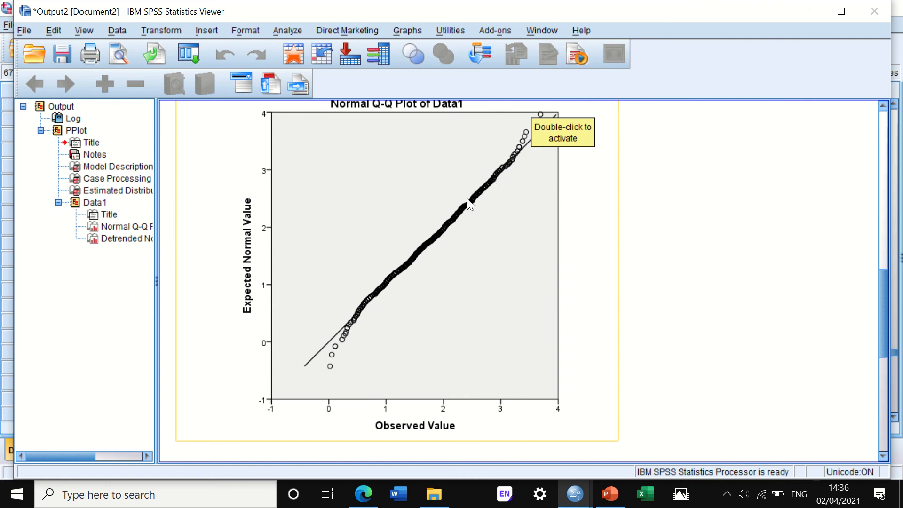
pyautogui.moveTo(440, 273)
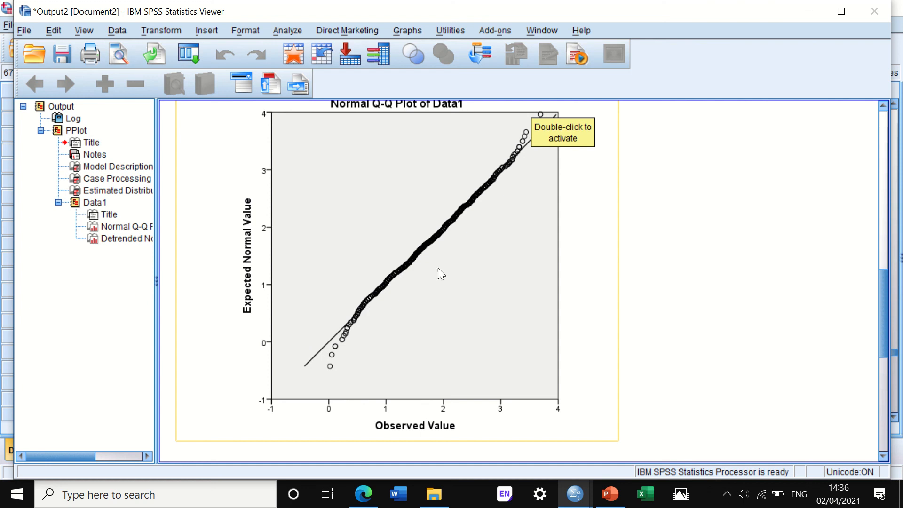
pyautogui.moveTo(437, 239)
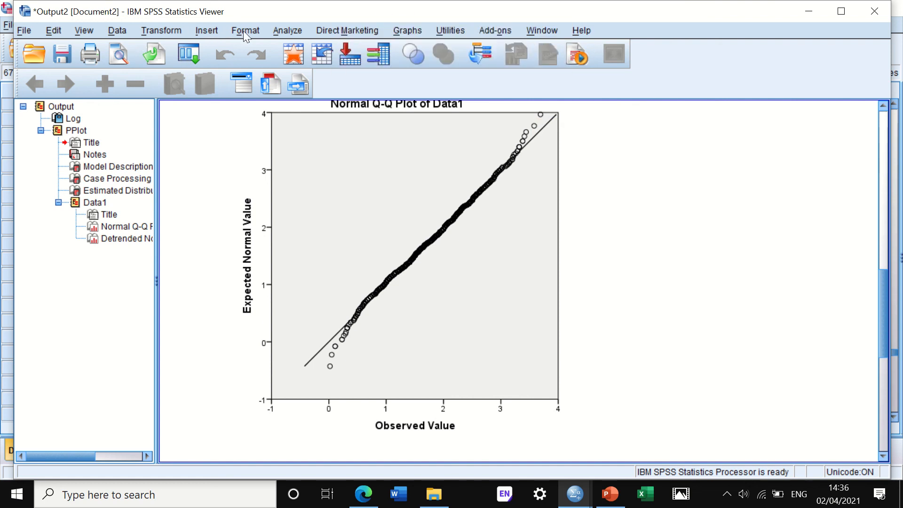
pyautogui.click(287, 30)
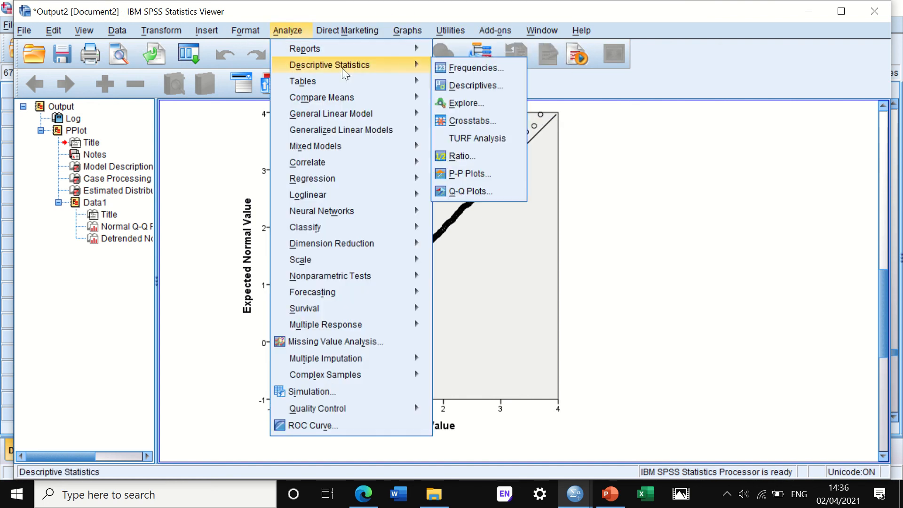
pyautogui.click(471, 191)
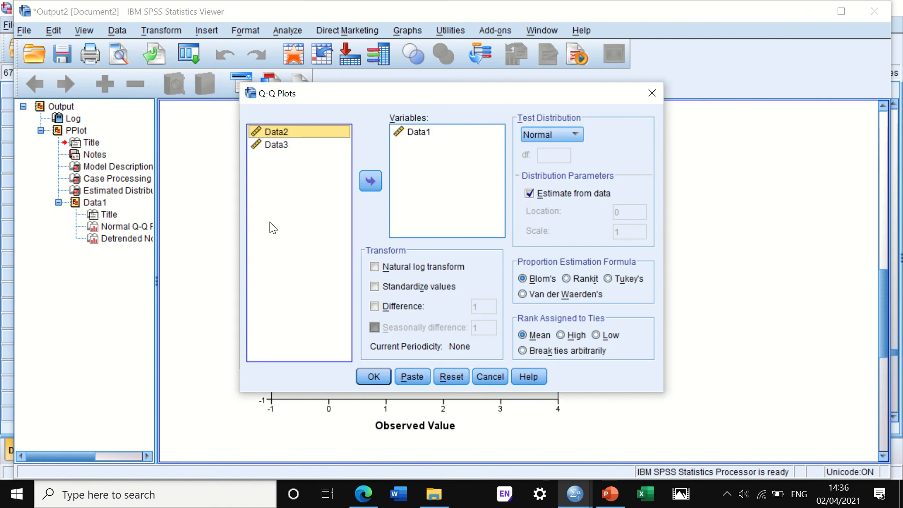
pyautogui.moveTo(299, 158)
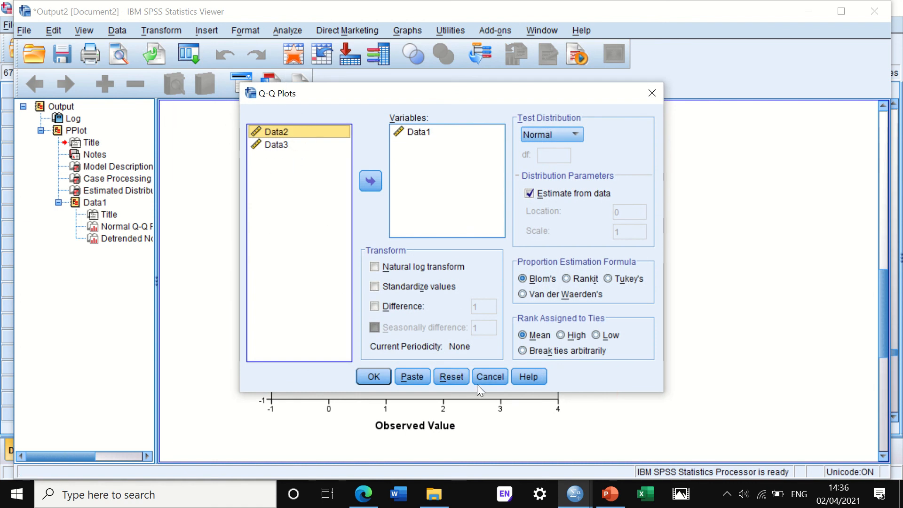
pyautogui.click(489, 376)
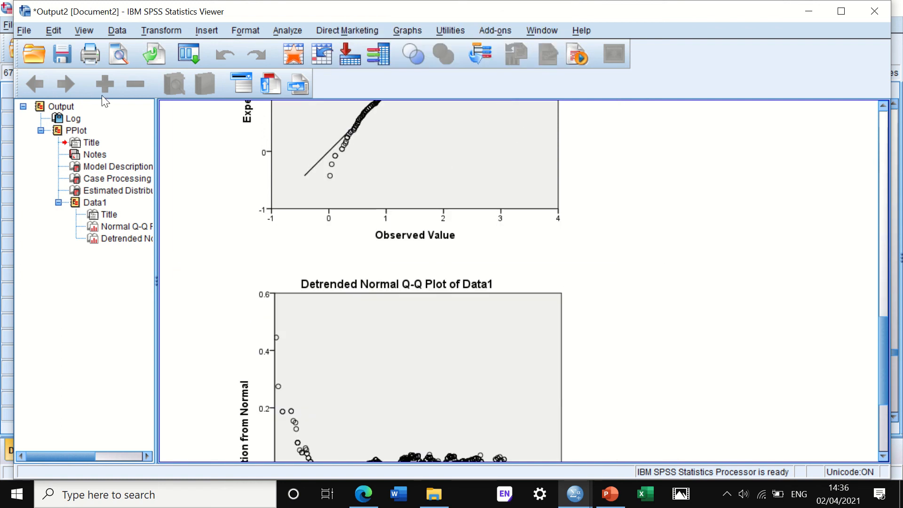
pyautogui.moveTo(212, 36)
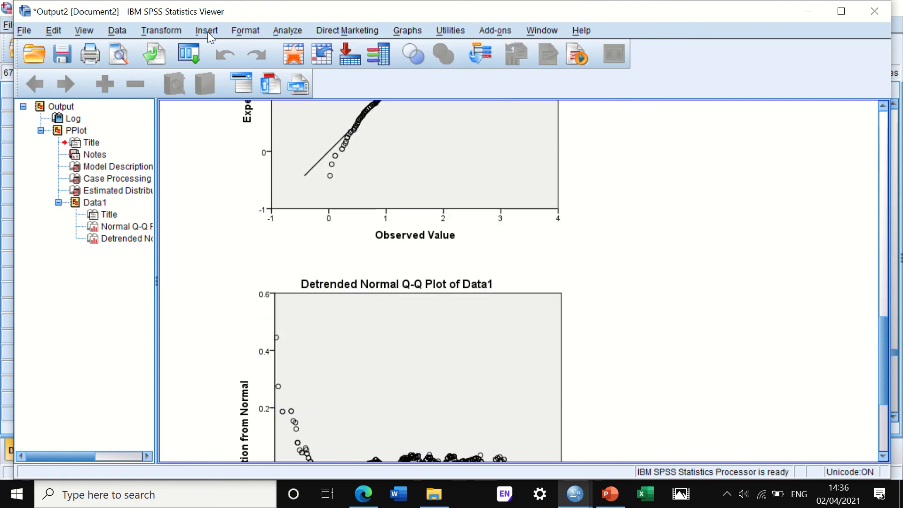
# Step: Start an Explore analysis with Data1 as the only dependent variable
pyautogui.click(287, 30)
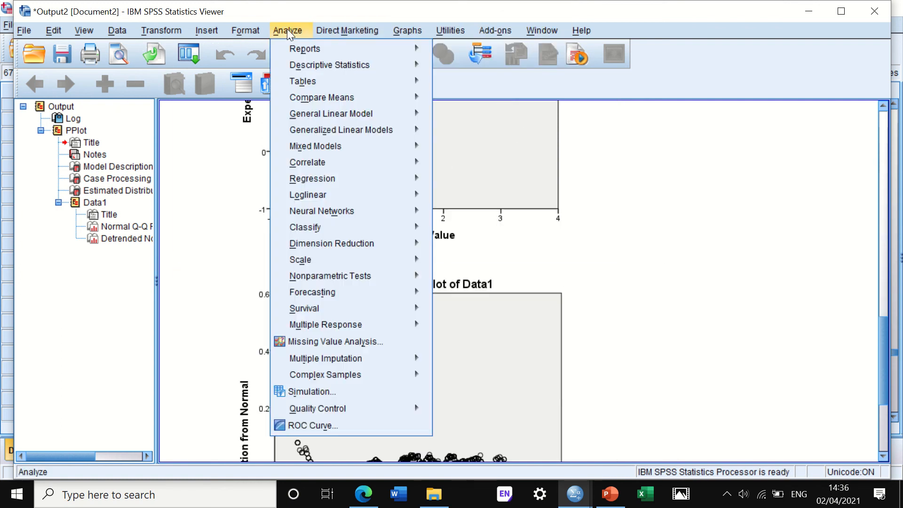
pyautogui.moveTo(330, 65)
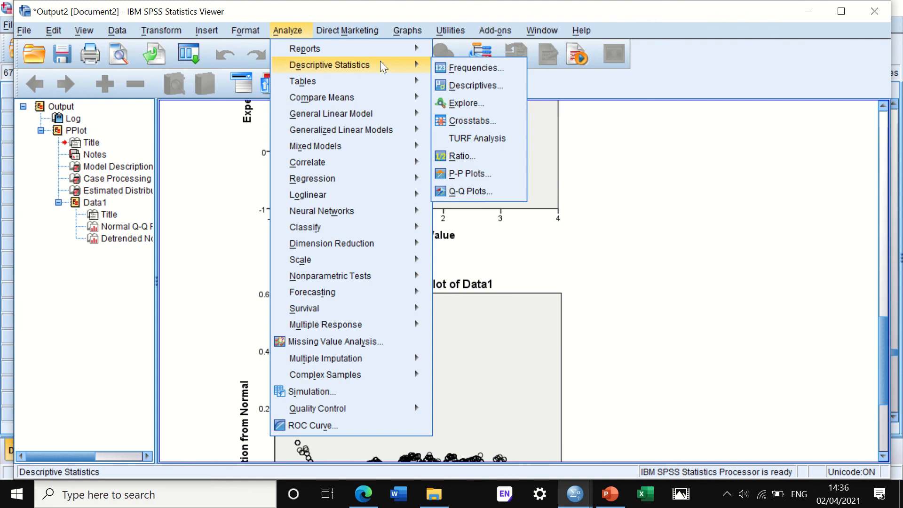
pyautogui.moveTo(467, 103)
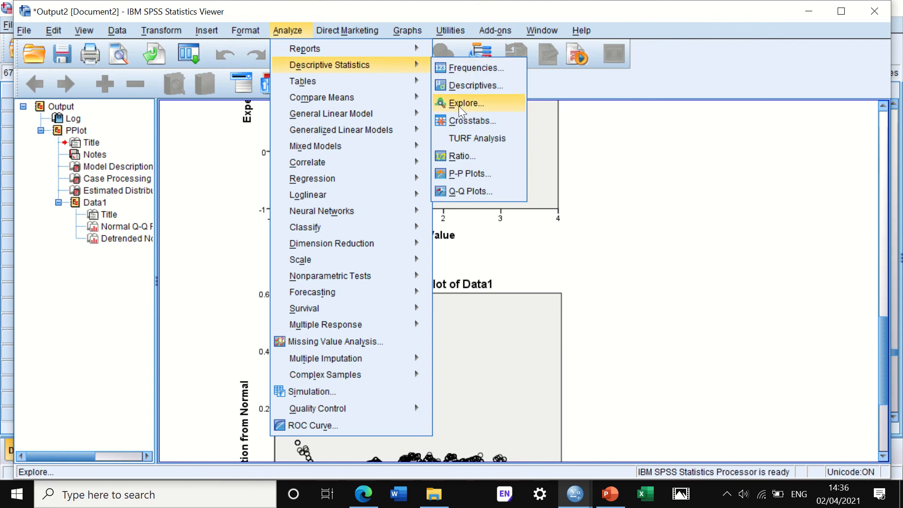
pyautogui.click(466, 103)
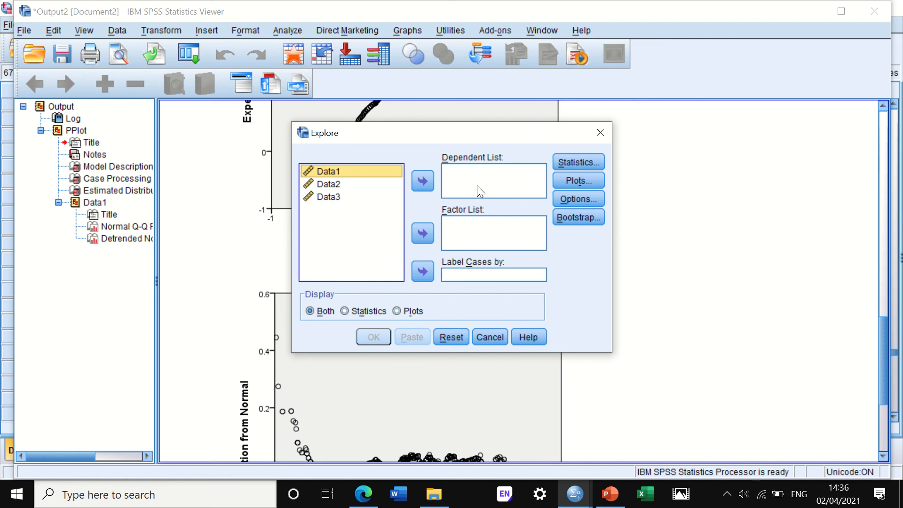
pyautogui.moveTo(340, 174)
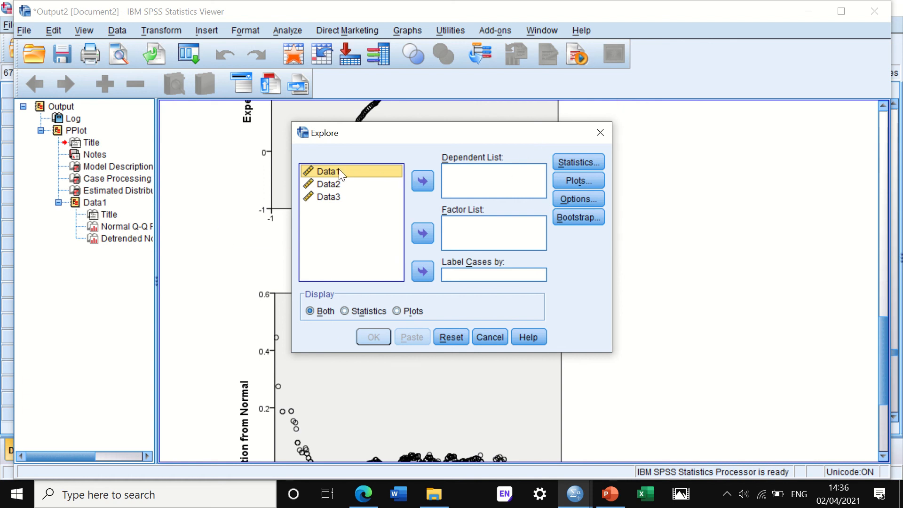
pyautogui.moveTo(421, 180)
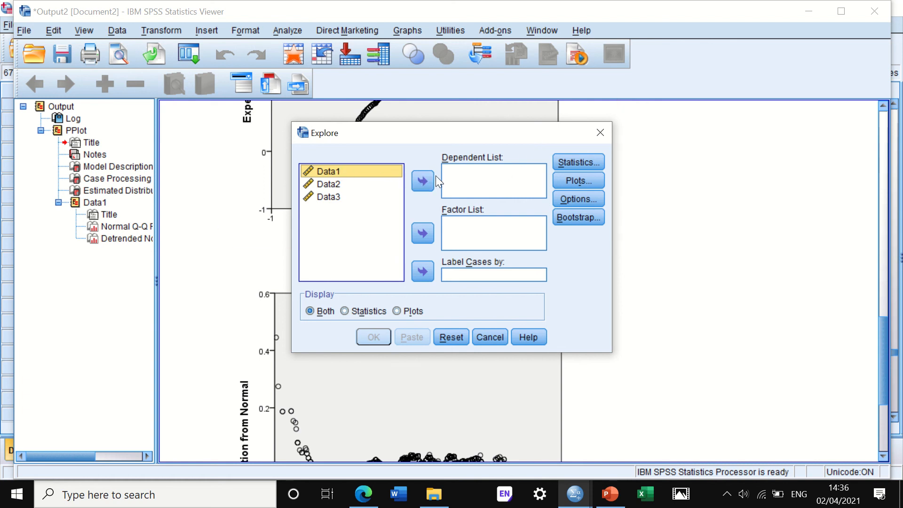
pyautogui.click(422, 180)
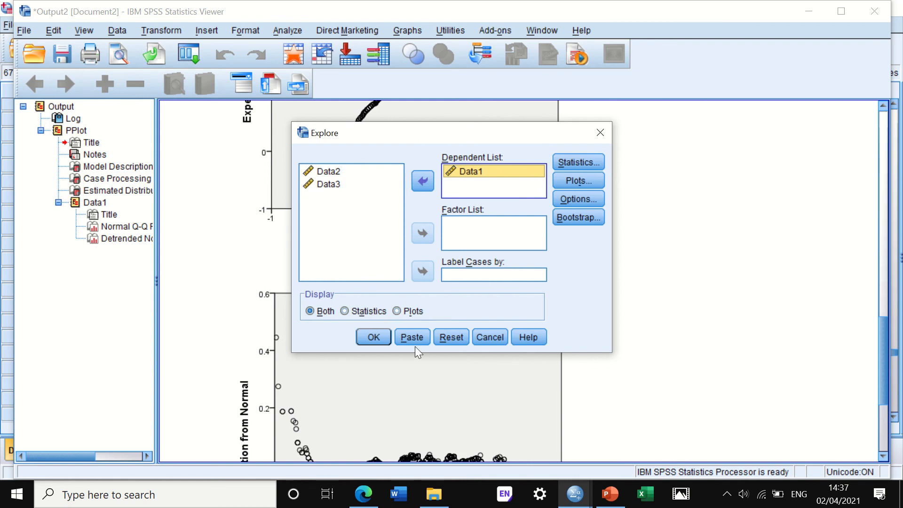
pyautogui.click(576, 162)
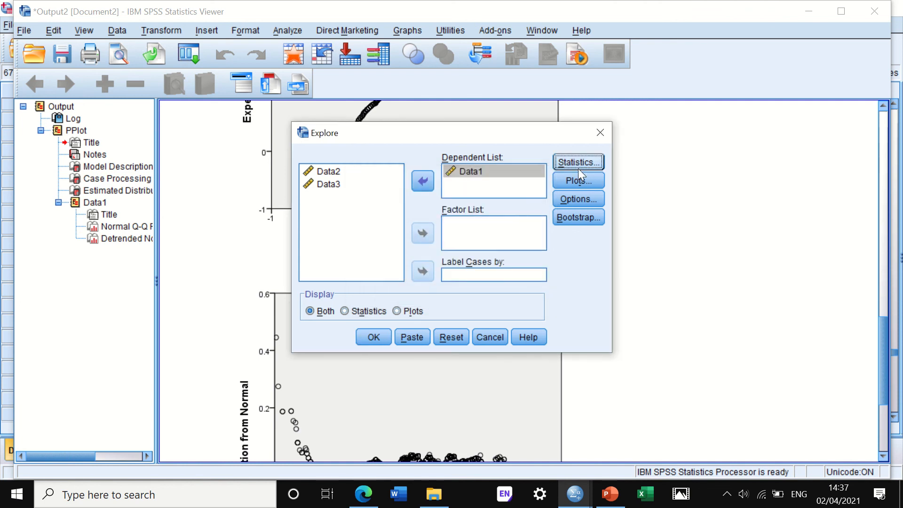
# Step: In Explore plots, turn off stem-and-leaf and turn on normality plots with tests, keeping default options
pyautogui.click(577, 181)
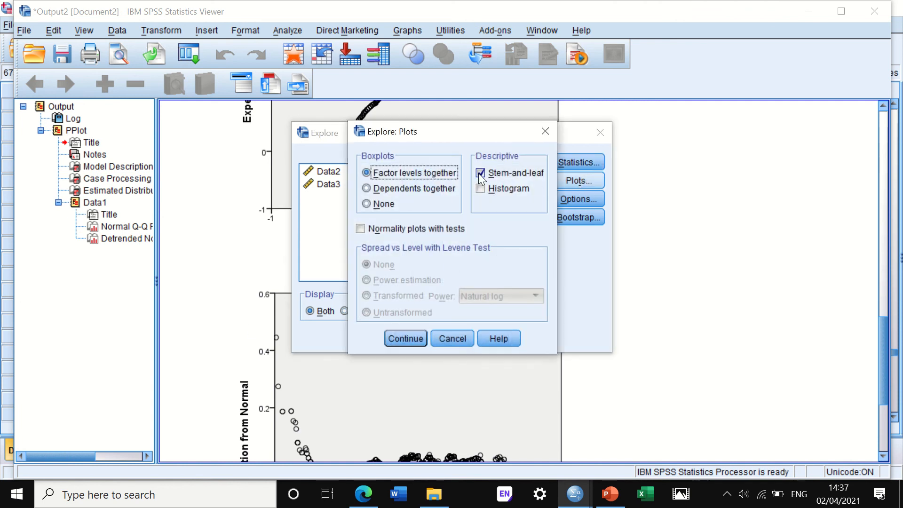
pyautogui.click(481, 173)
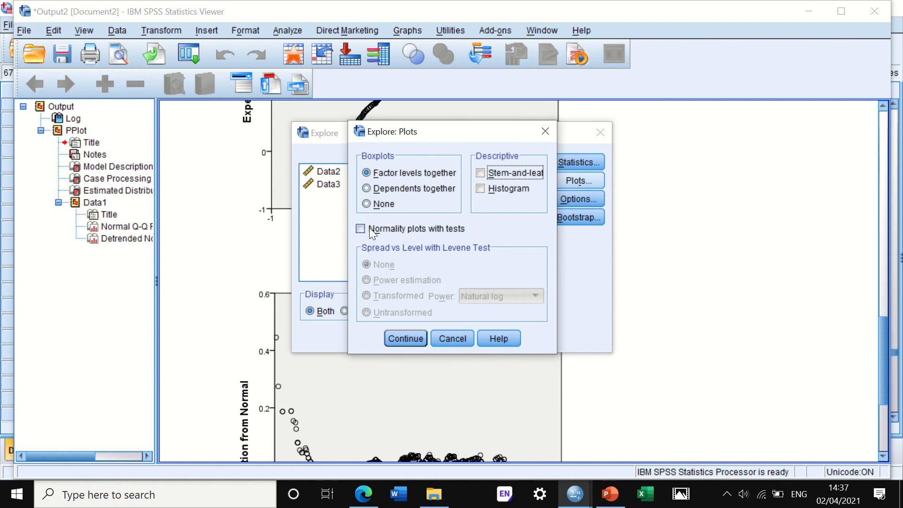
pyautogui.moveTo(384, 224)
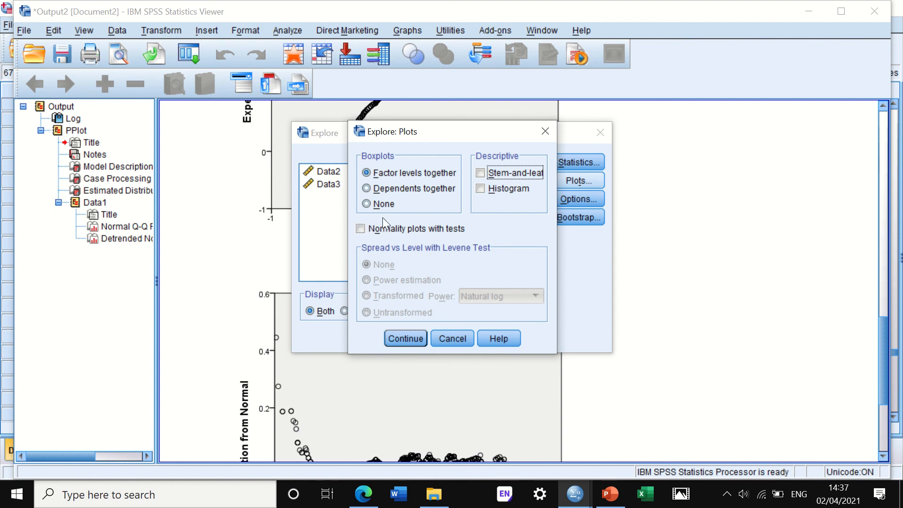
pyautogui.click(360, 228)
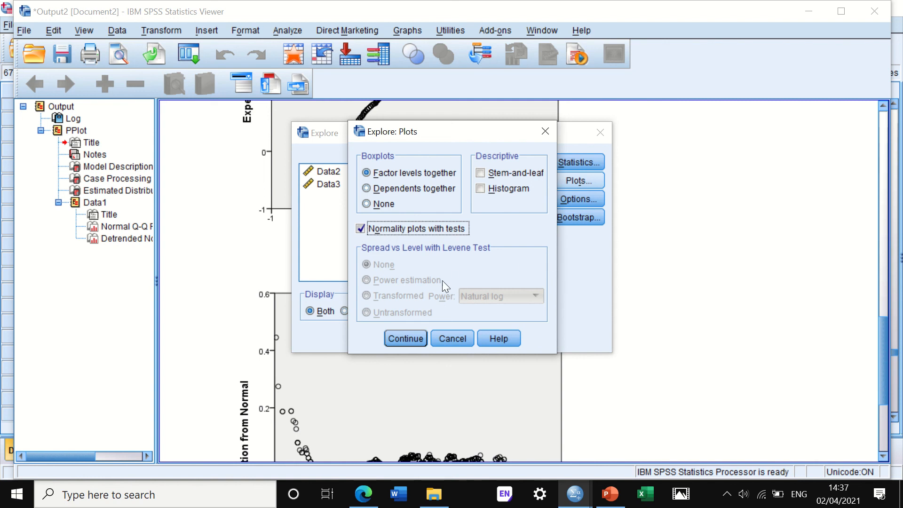
pyautogui.moveTo(404, 319)
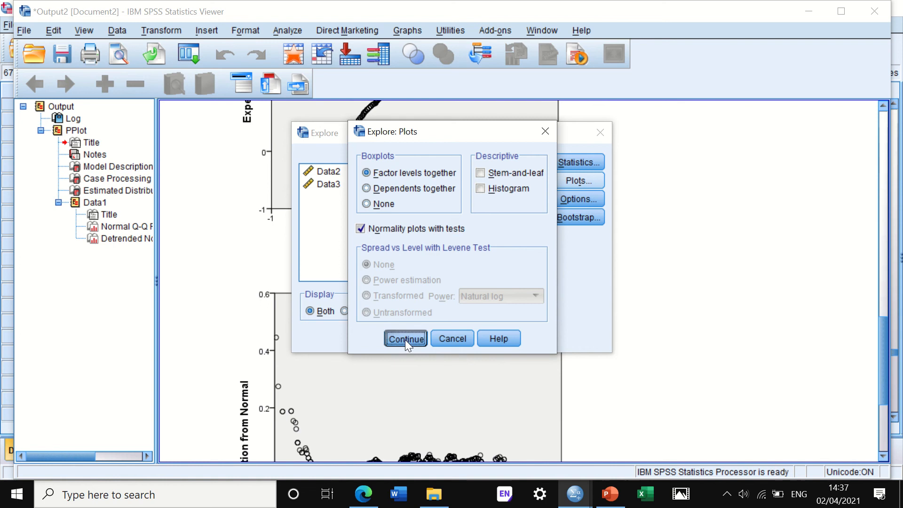
pyautogui.click(405, 338)
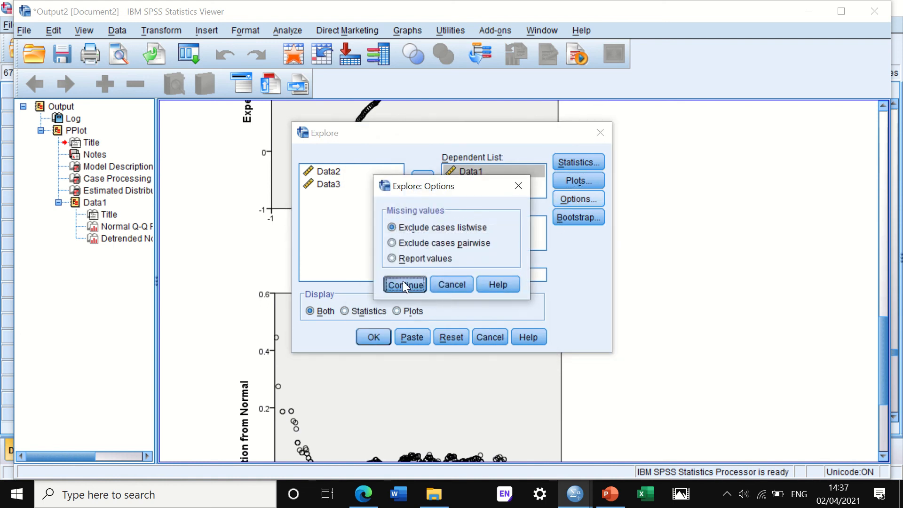
pyautogui.click(404, 284)
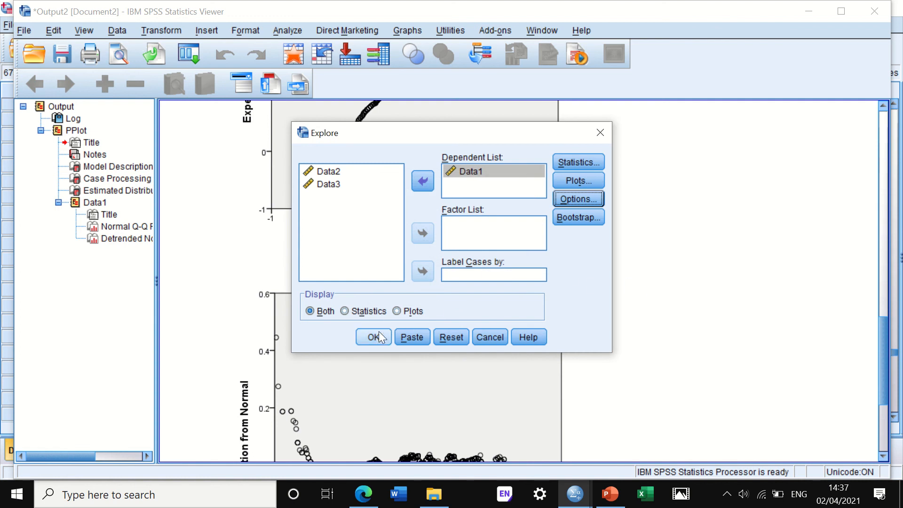
# Step: Run Explore on Data1 and review descriptives, normality tests and the Normal Q-Q plot
pyautogui.click(373, 337)
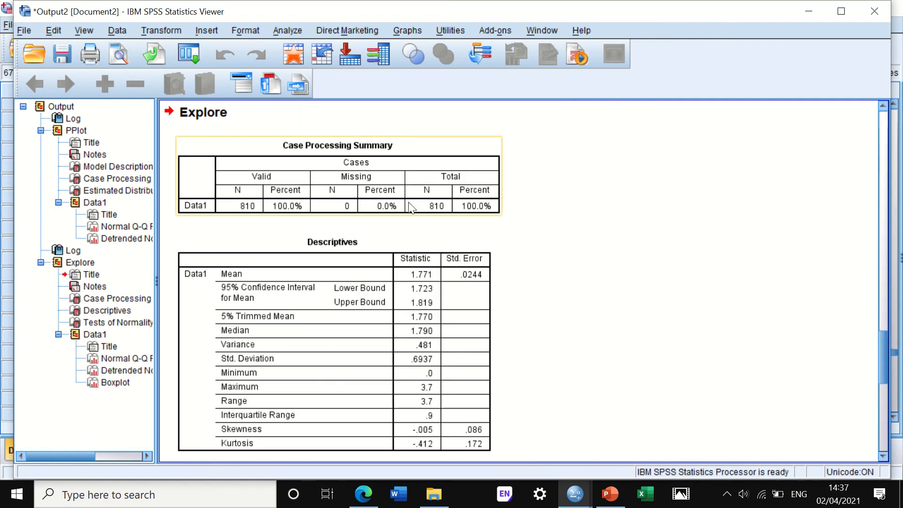
pyautogui.scroll(-3)
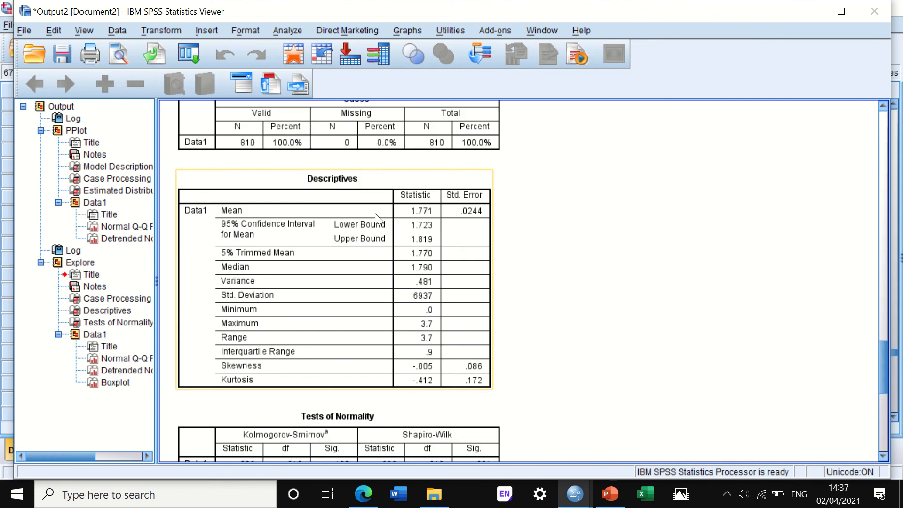
pyautogui.moveTo(347, 239)
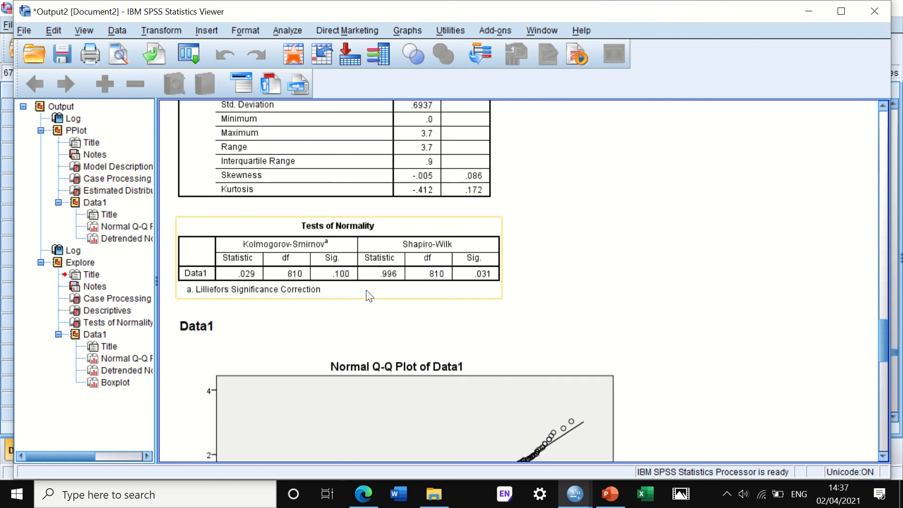
pyautogui.scroll(-3)
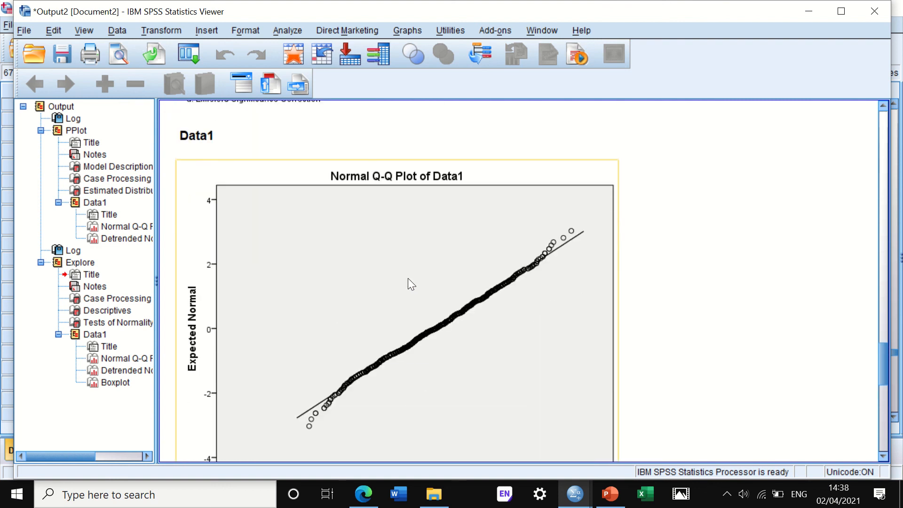
pyautogui.moveTo(610, 238)
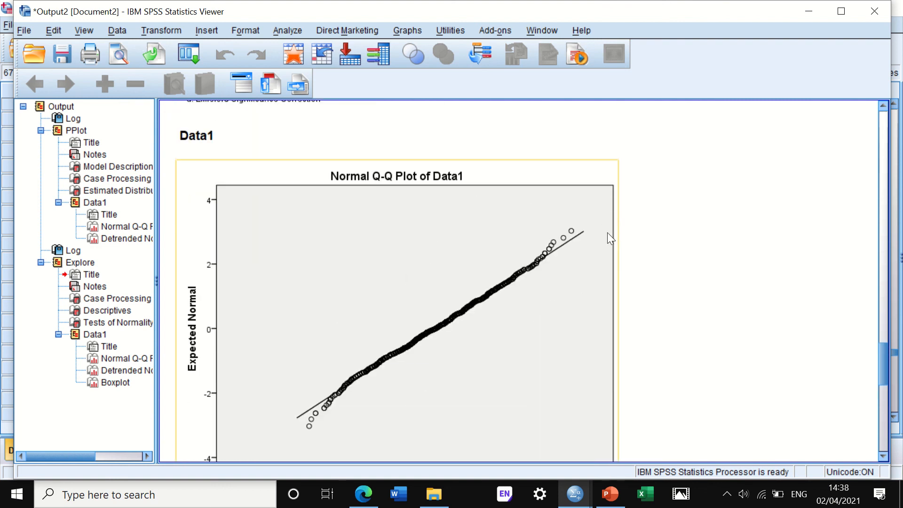
pyautogui.moveTo(387, 353)
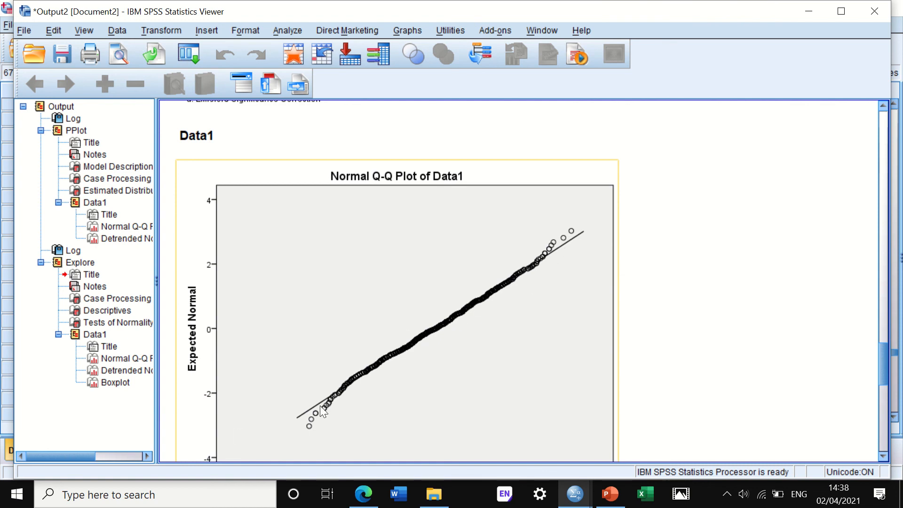
pyautogui.moveTo(352, 379)
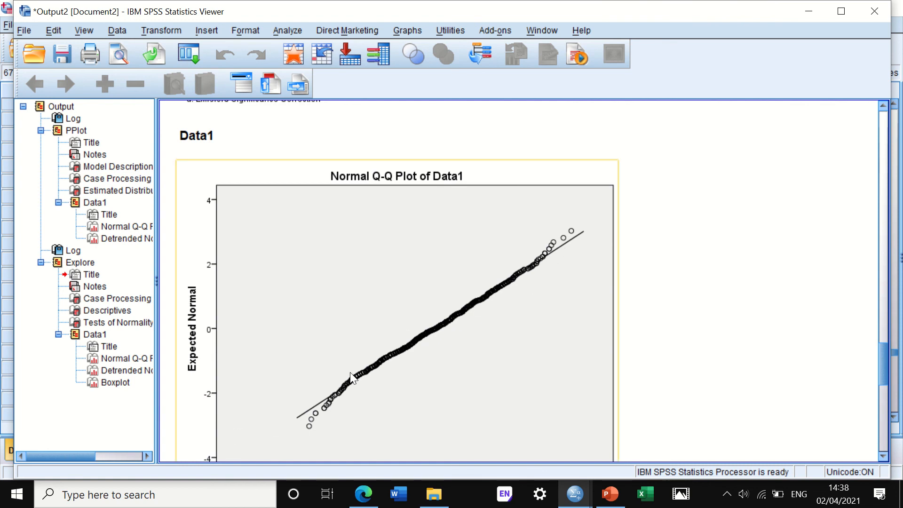
pyautogui.moveTo(512, 270)
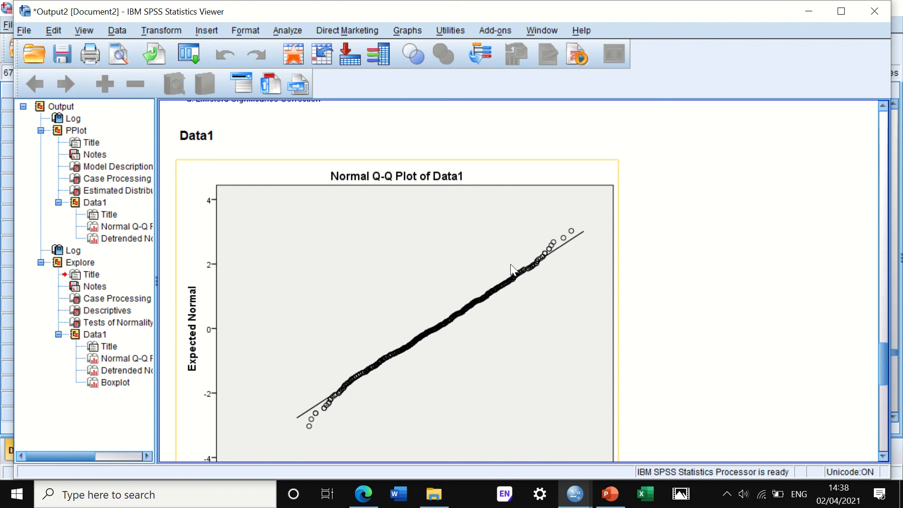
pyautogui.moveTo(597, 268)
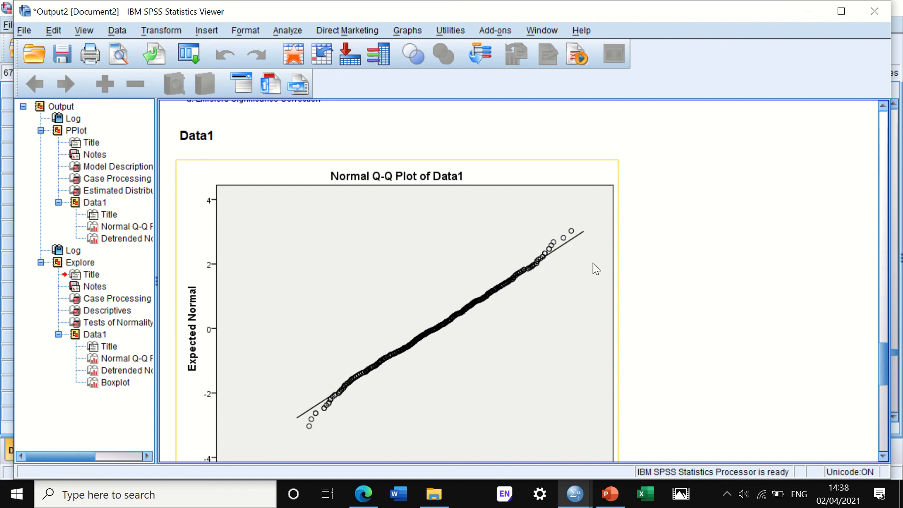
pyautogui.moveTo(267, 455)
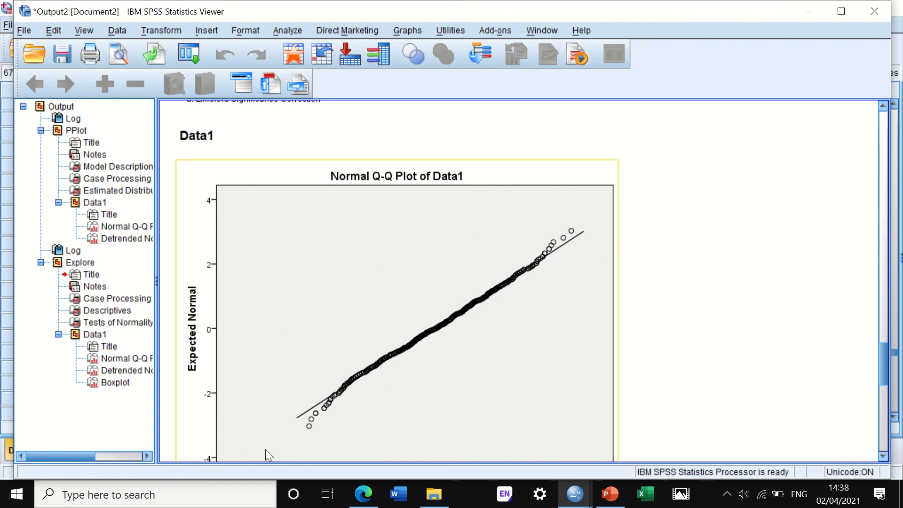
pyautogui.moveTo(521, 274)
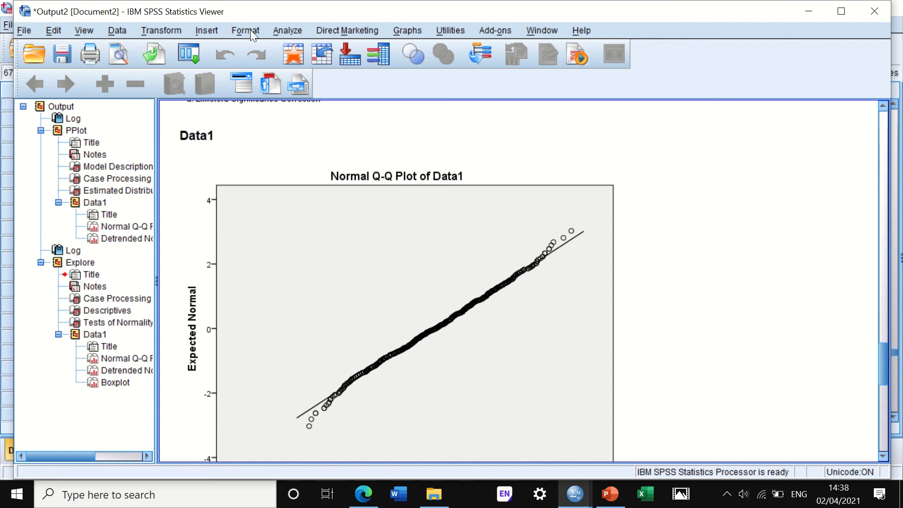
# Step: Show the Descriptive Statistics procedures again over the Explore output
pyautogui.click(287, 30)
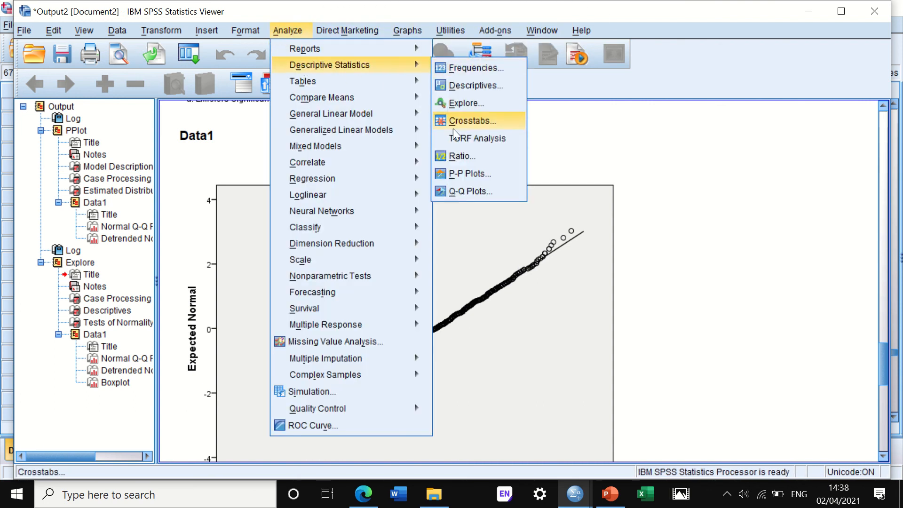
pyautogui.moveTo(474, 86)
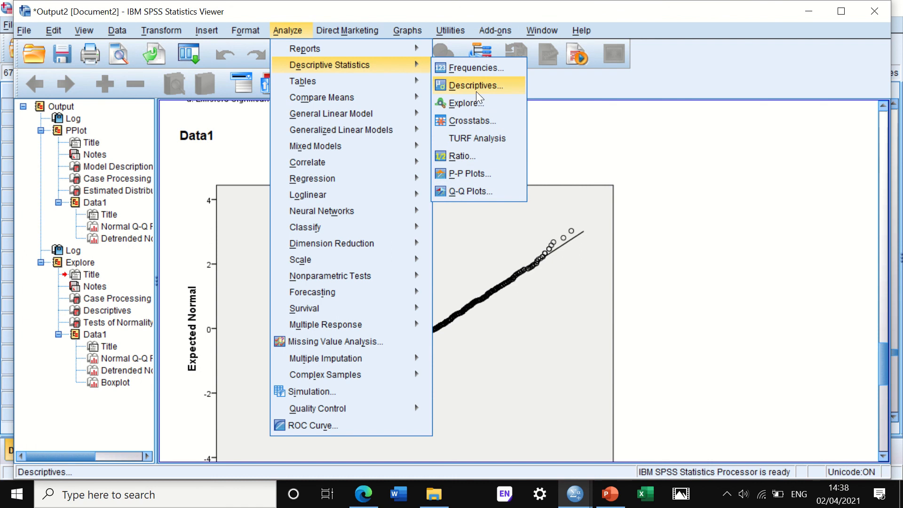
pyautogui.moveTo(475, 102)
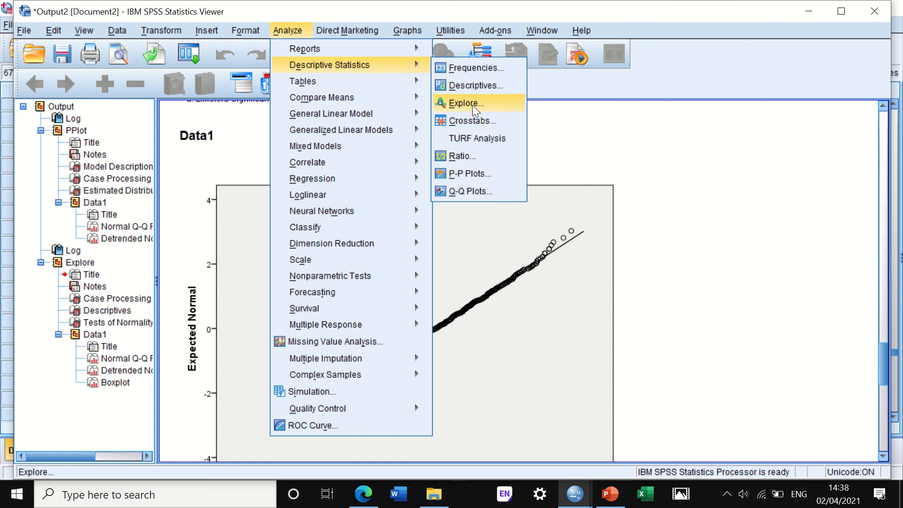